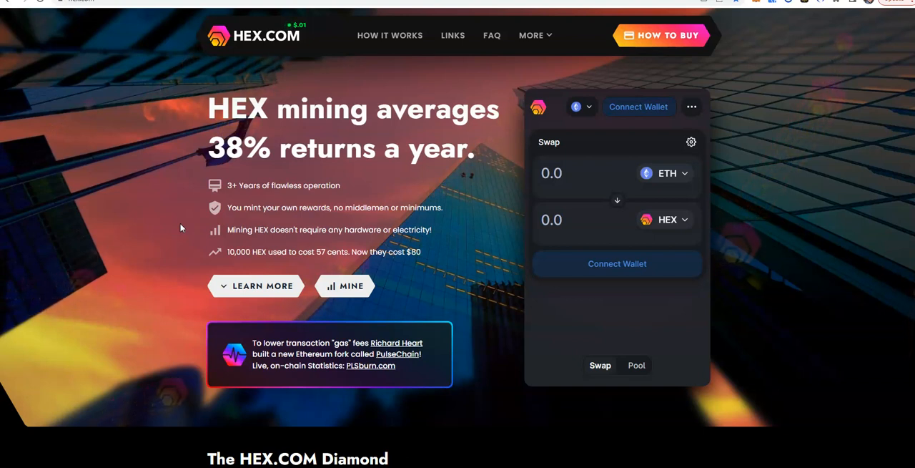
mouse_move(409, 306)
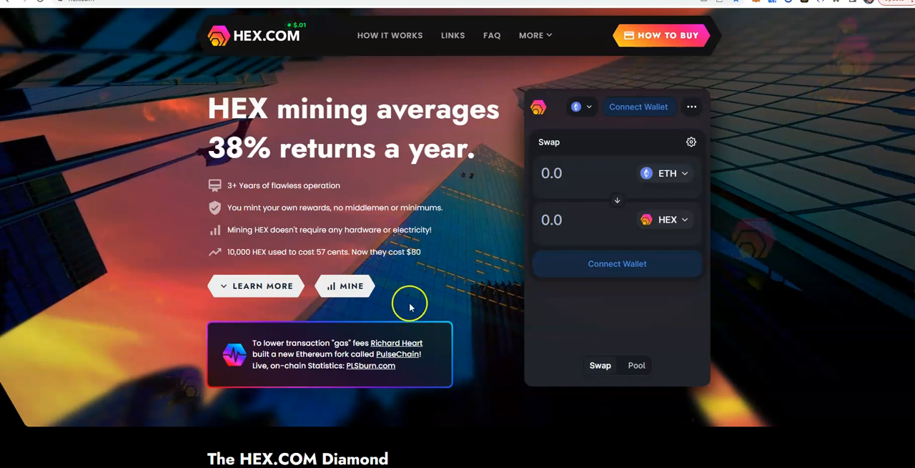
mouse_move(438, 266)
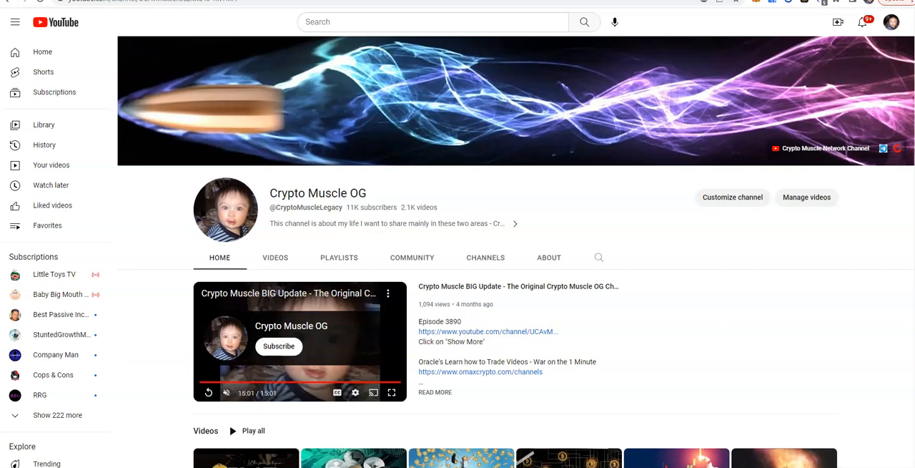
mouse_move(223, 126)
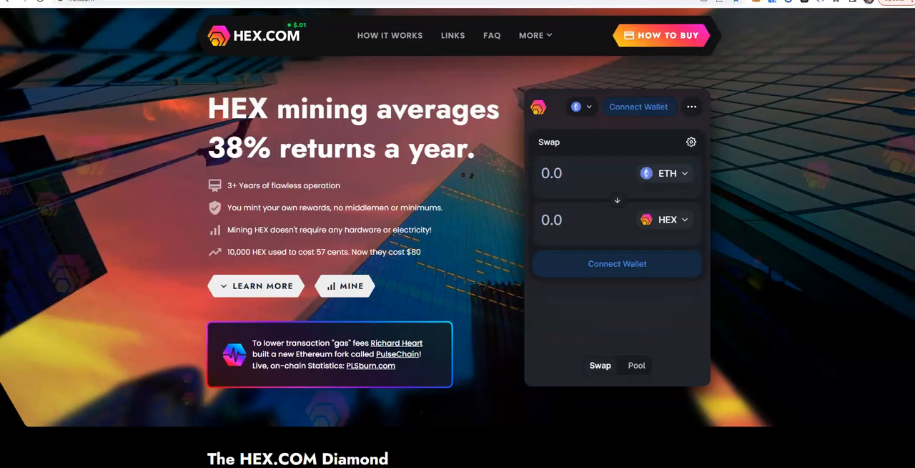
mouse_move(486, 209)
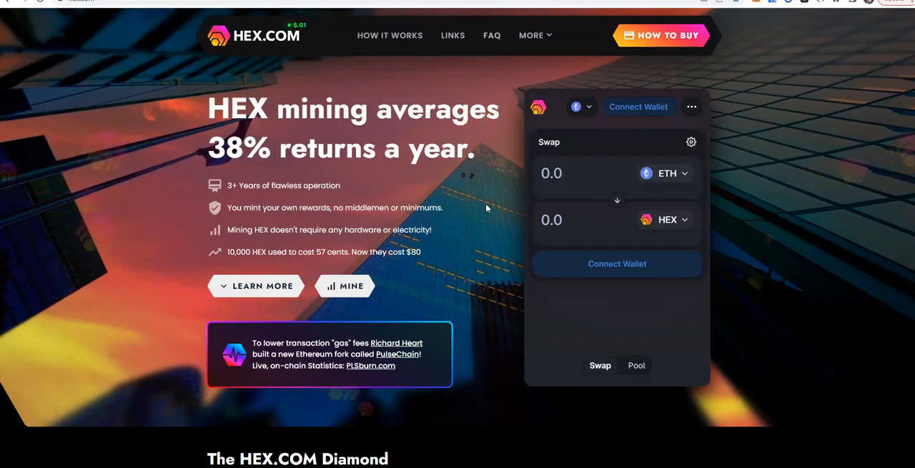
mouse_move(489, 207)
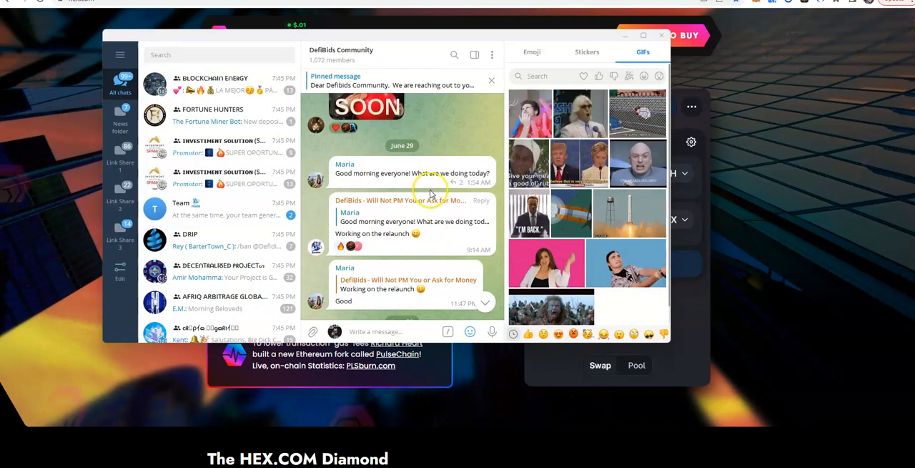
Scroll further down through the DefiBids community chat before putting Telegram away.
scroll(down, 3)
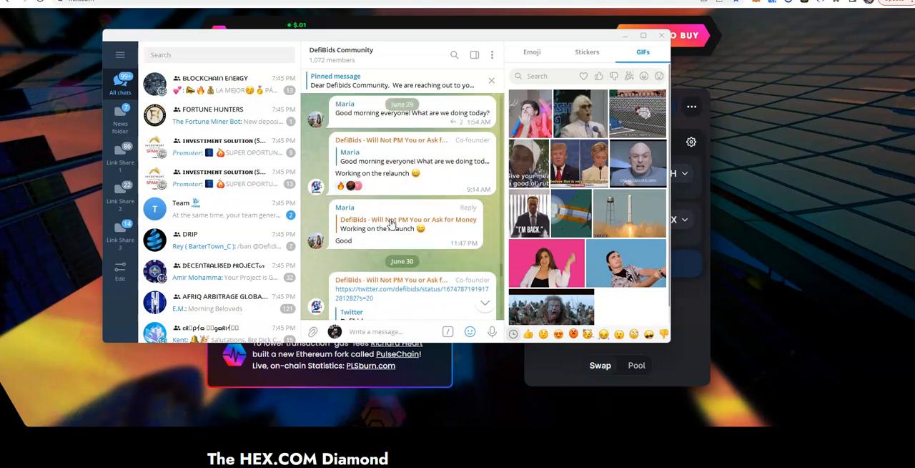
scroll(down, 3)
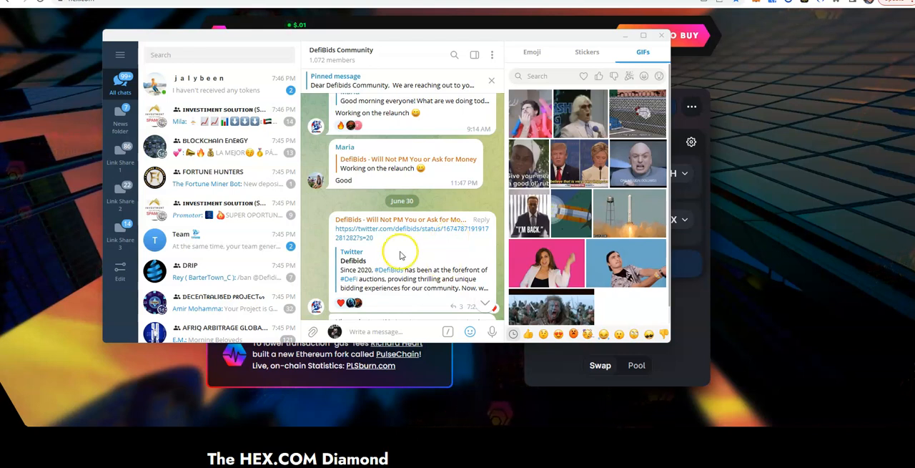
scroll(down, 3)
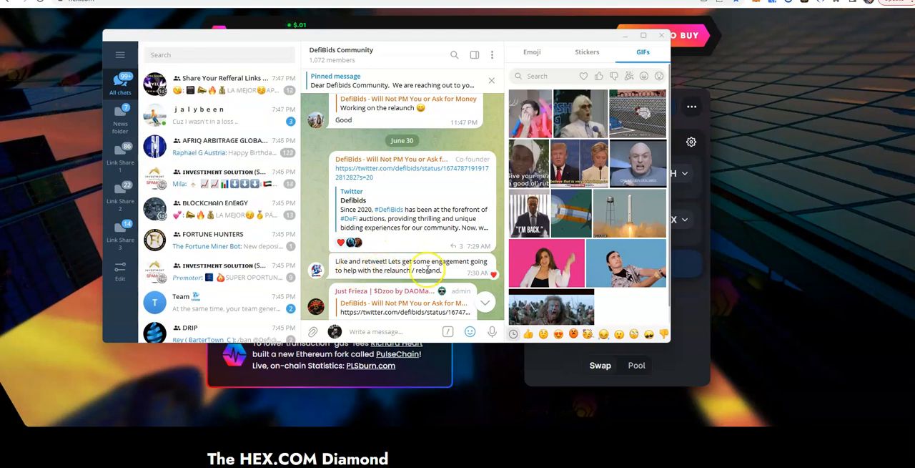
mouse_move(384, 279)
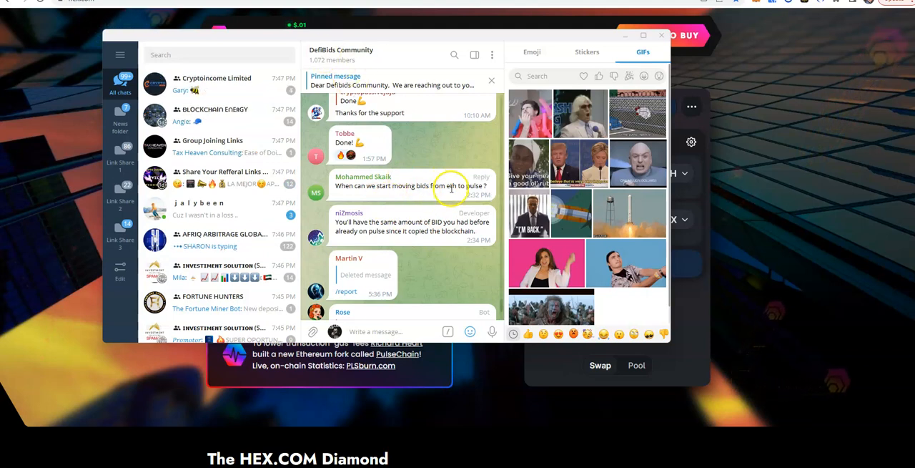
mouse_move(340, 227)
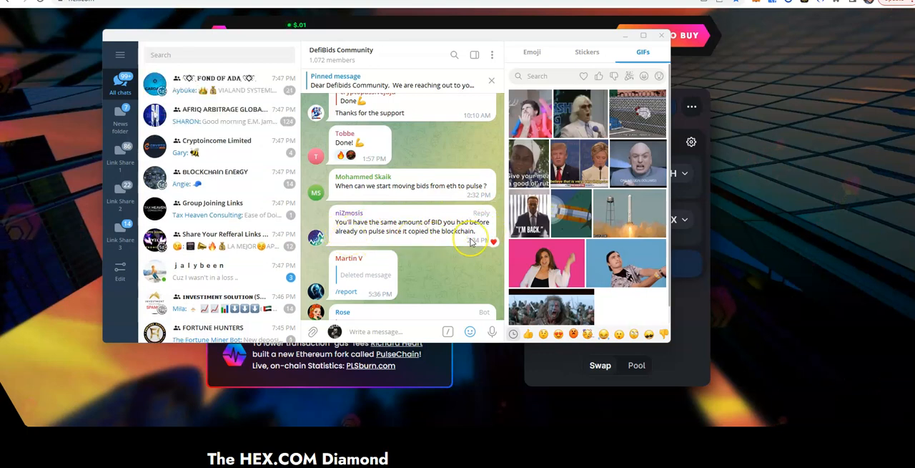
scroll(down, 3)
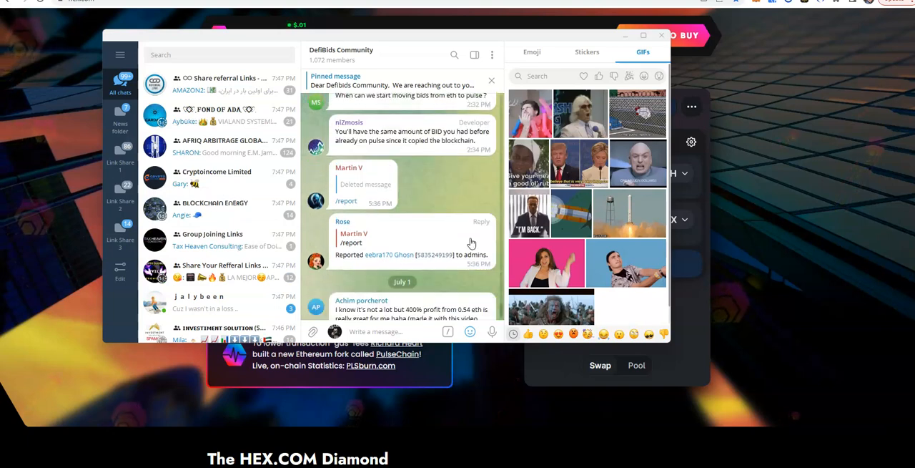
scroll(down, 3)
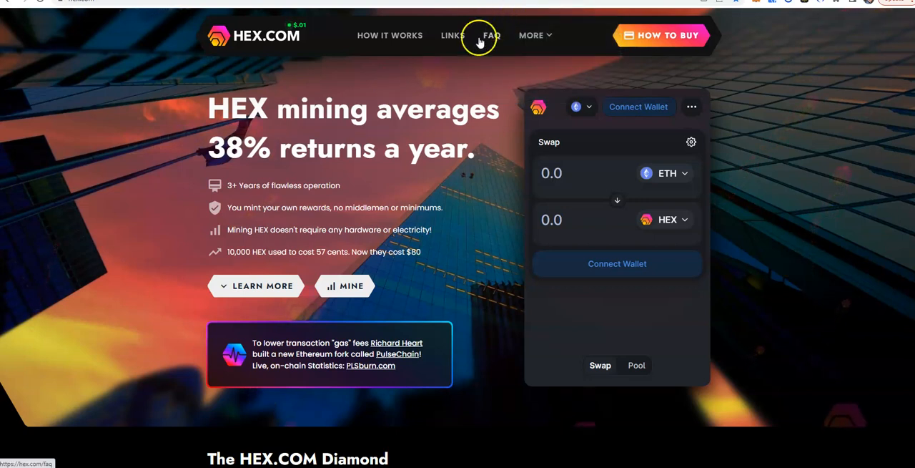
mouse_move(517, 140)
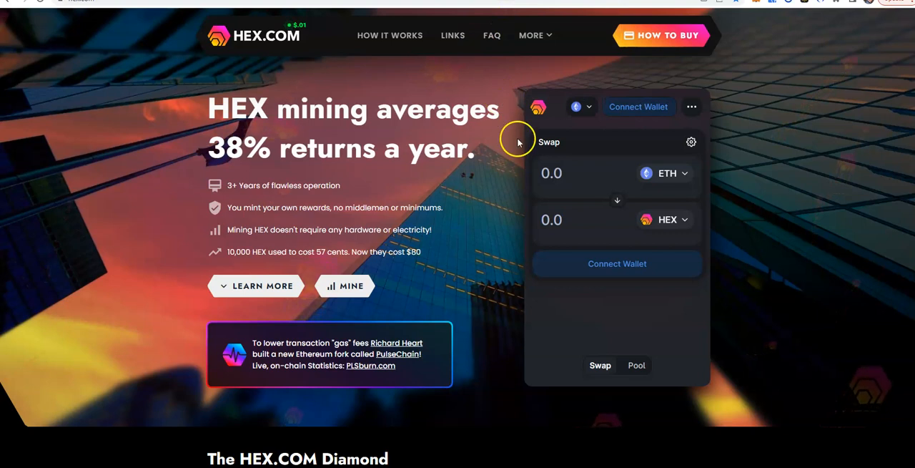
mouse_move(503, 153)
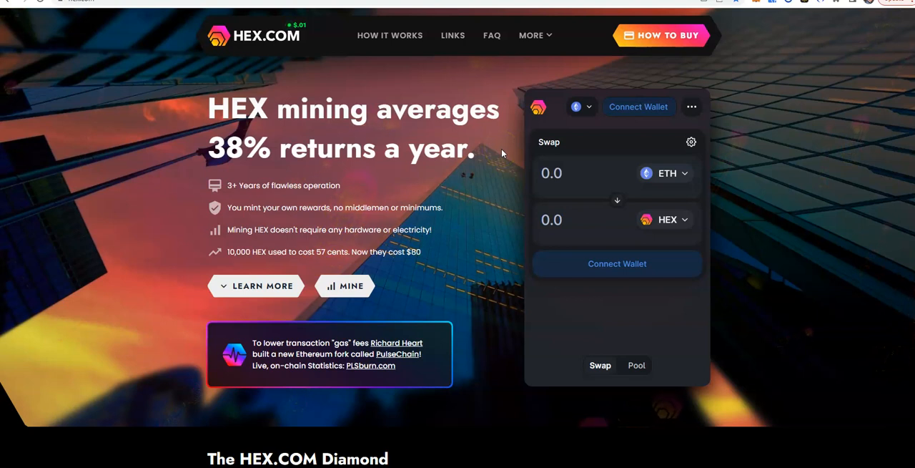
mouse_move(503, 153)
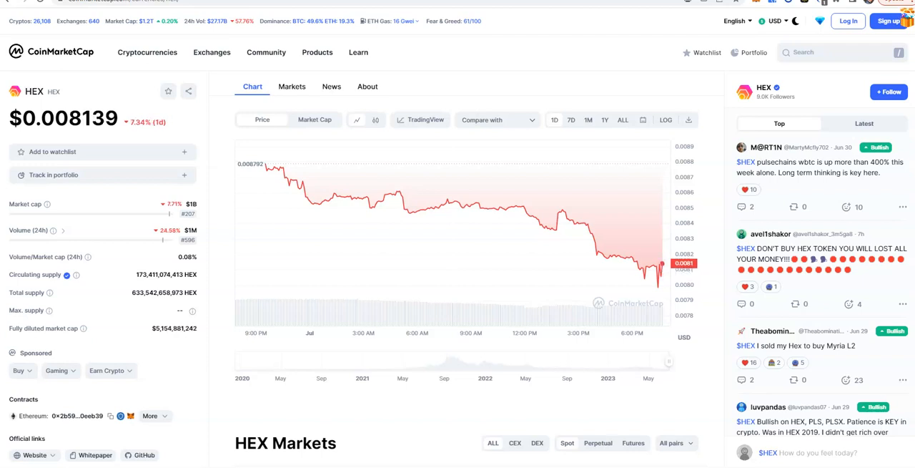
mouse_move(258, 164)
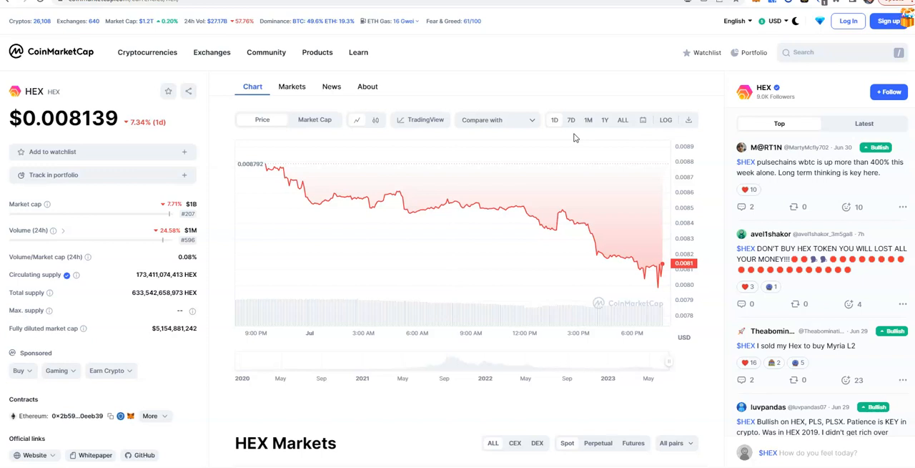
mouse_move(160, 138)
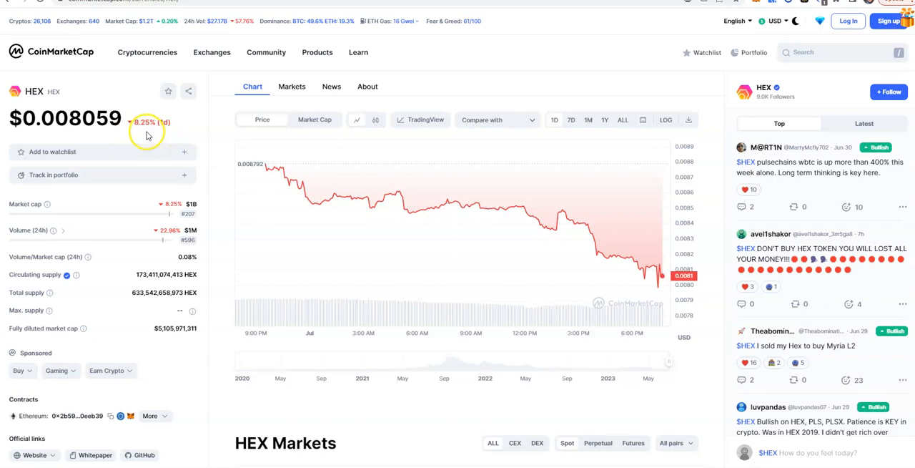
mouse_move(624, 192)
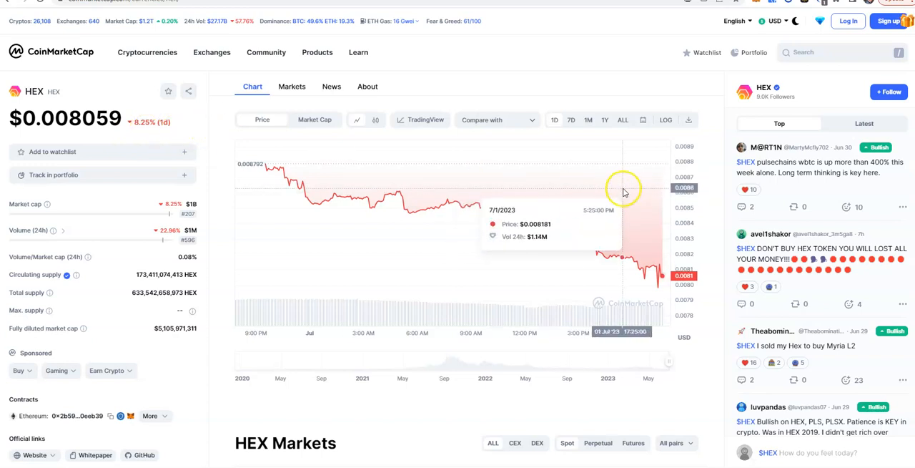
Switch the HEX chart to 7 days, then to 1 month showing about a -36% change.
click(571, 120)
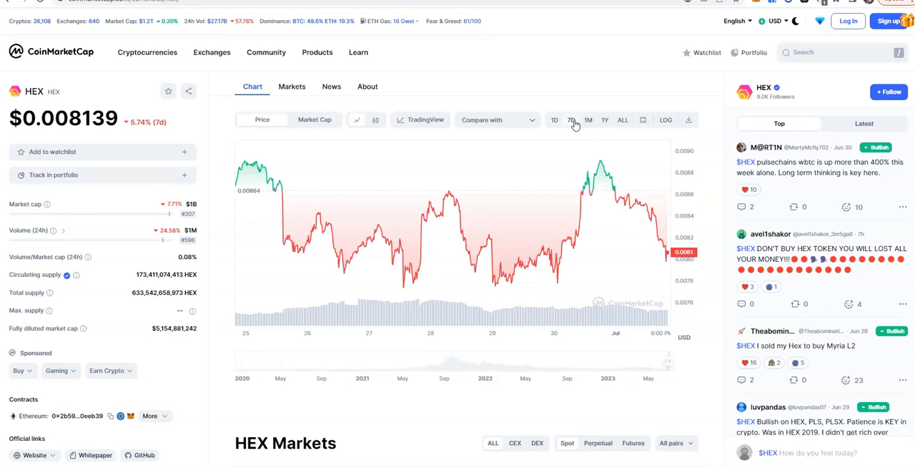
mouse_move(575, 124)
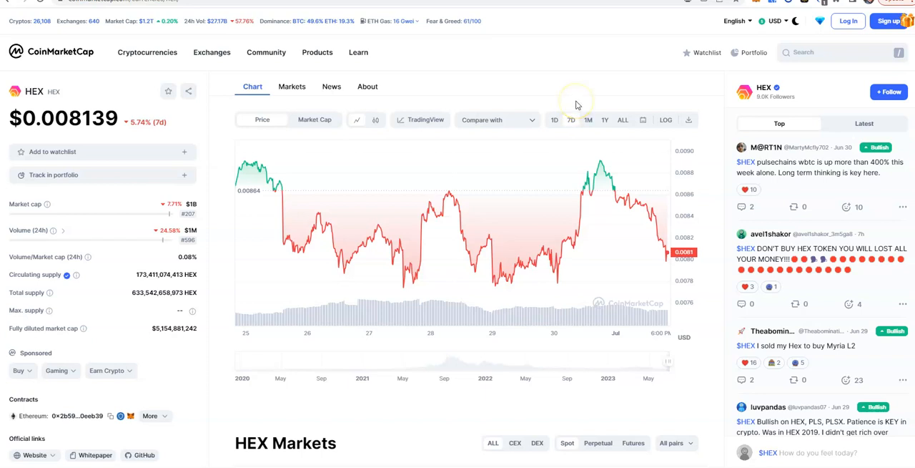
mouse_move(568, 107)
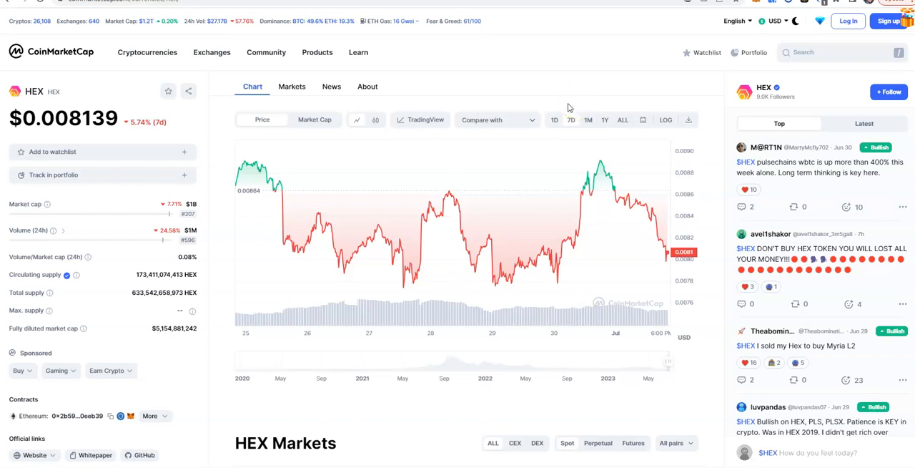
click(589, 120)
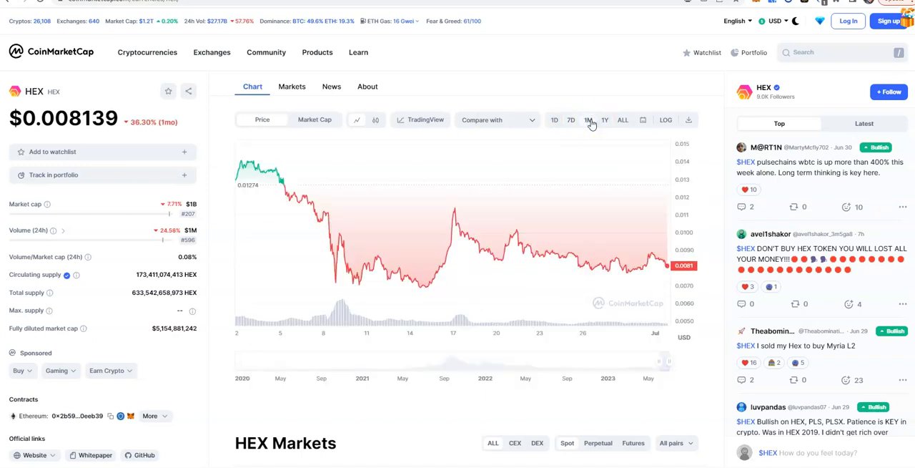
mouse_move(146, 141)
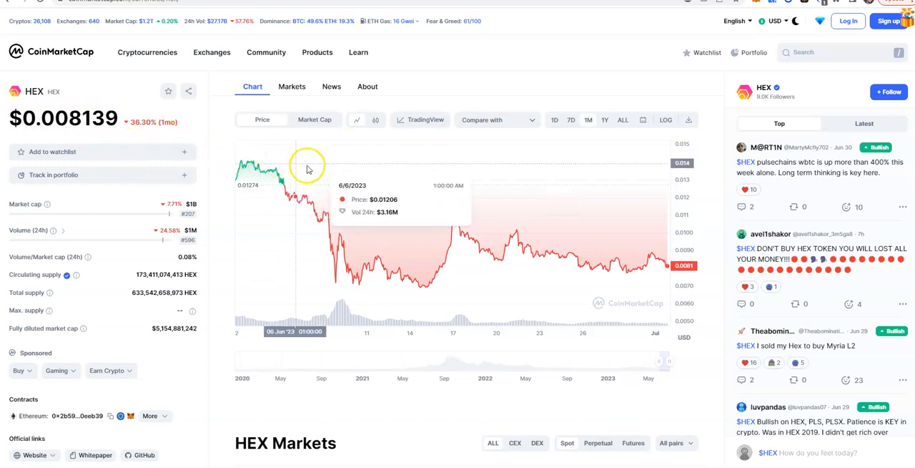
mouse_move(638, 275)
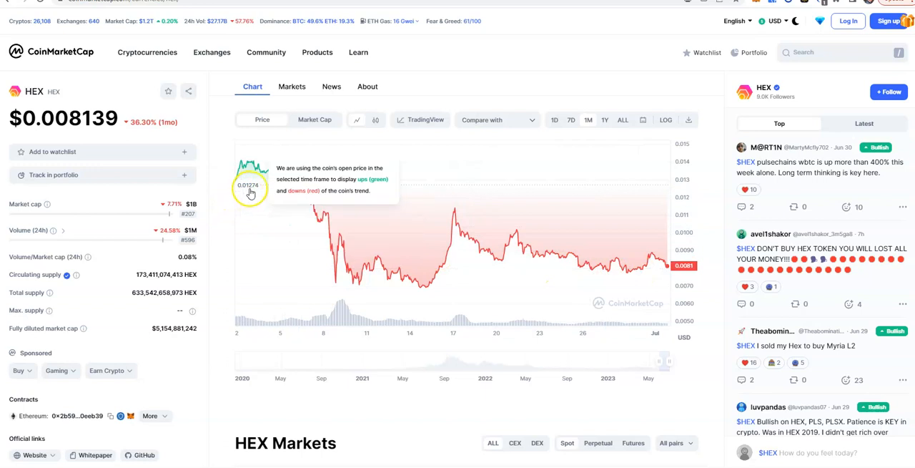
mouse_move(250, 175)
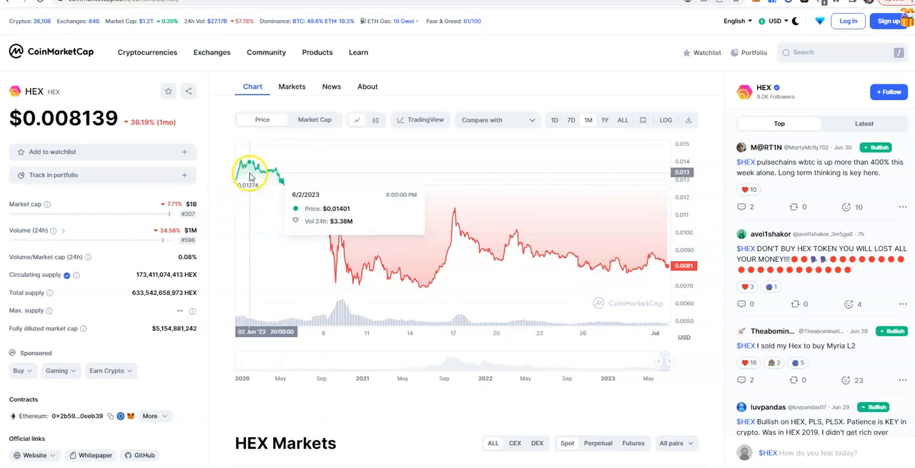
mouse_move(249, 174)
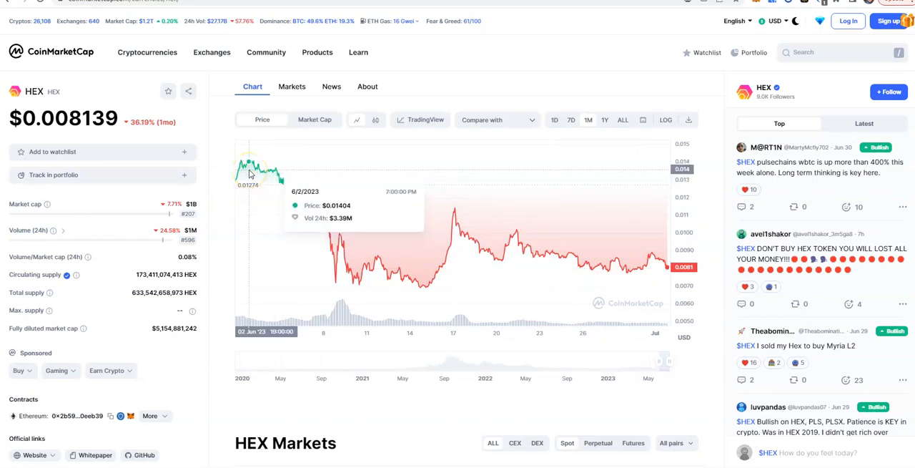
mouse_move(355, 177)
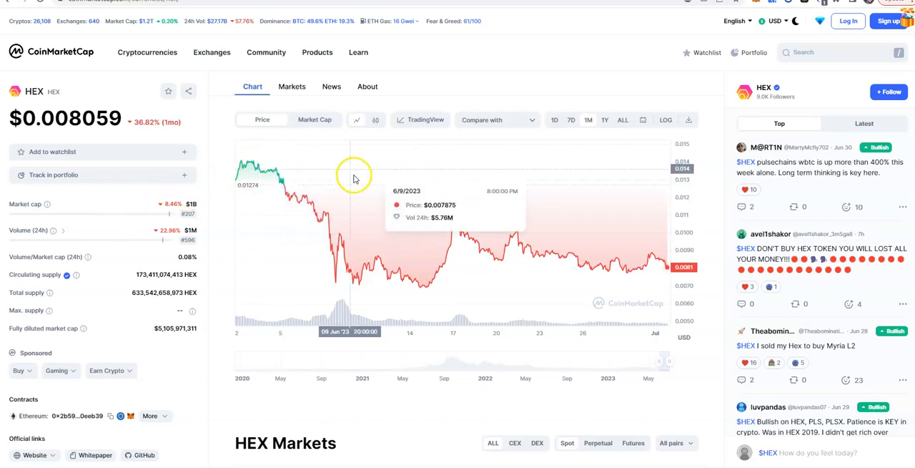
mouse_move(478, 85)
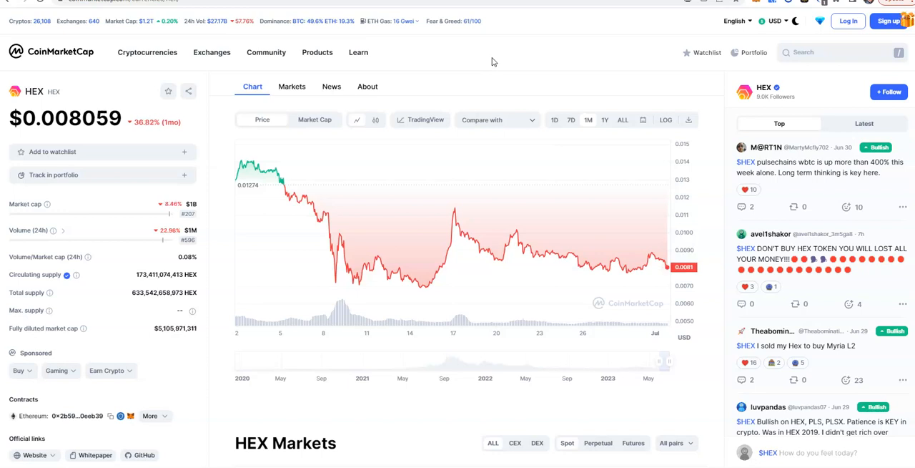
mouse_move(447, 217)
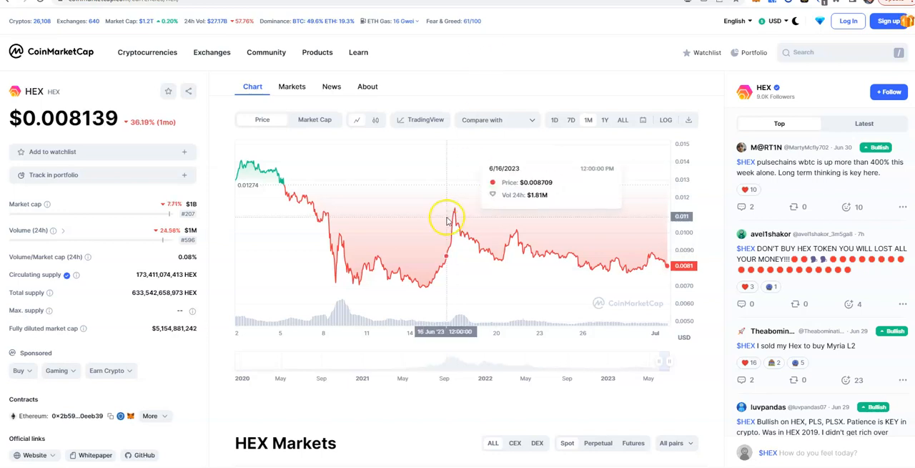
mouse_move(201, 234)
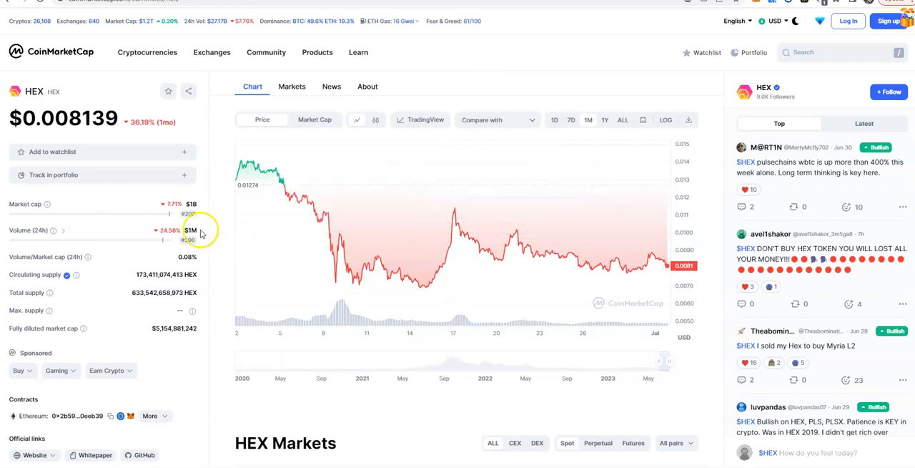
mouse_move(217, 228)
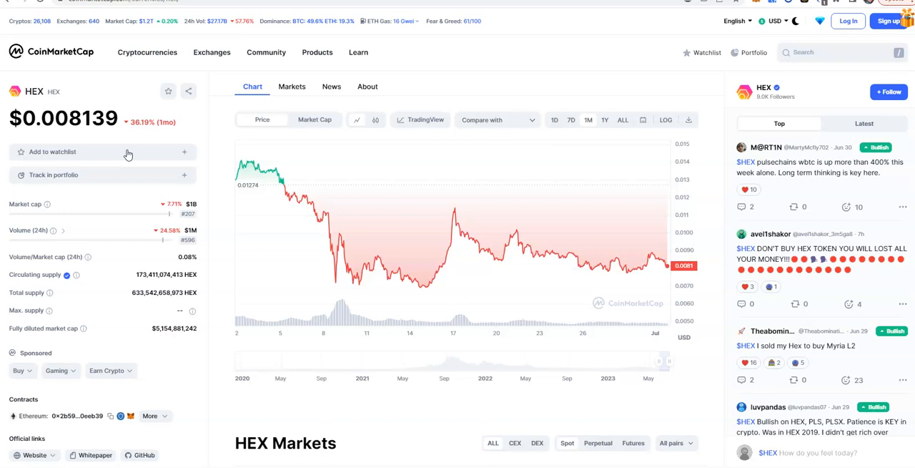
mouse_move(146, 149)
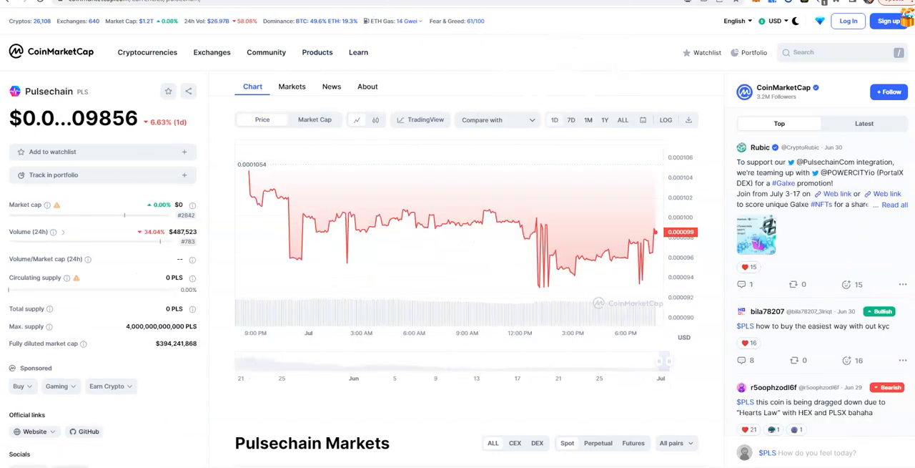
mouse_move(532, 57)
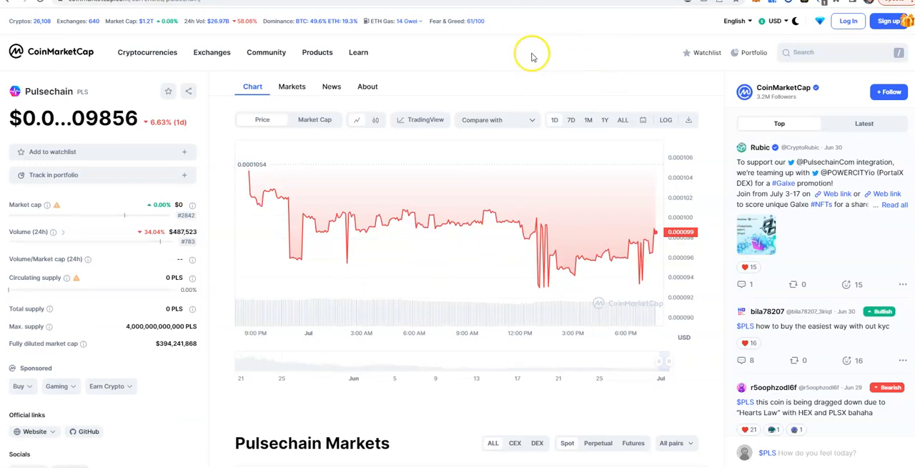
Switch the PLS chart to 7 days, then to 1 month showing a -22.43% change.
click(572, 120)
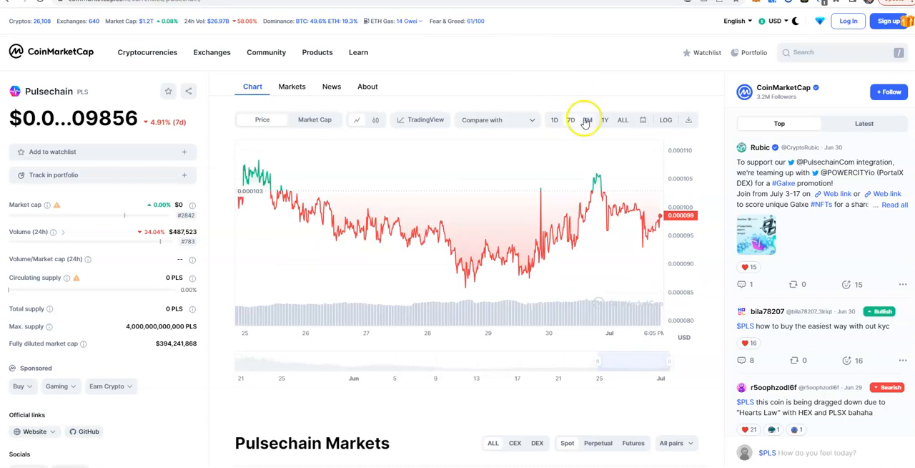
click(586, 120)
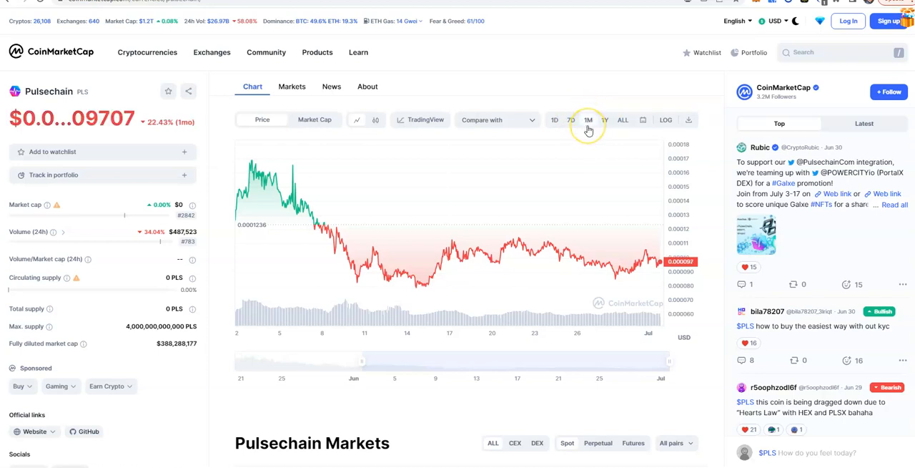
mouse_move(589, 130)
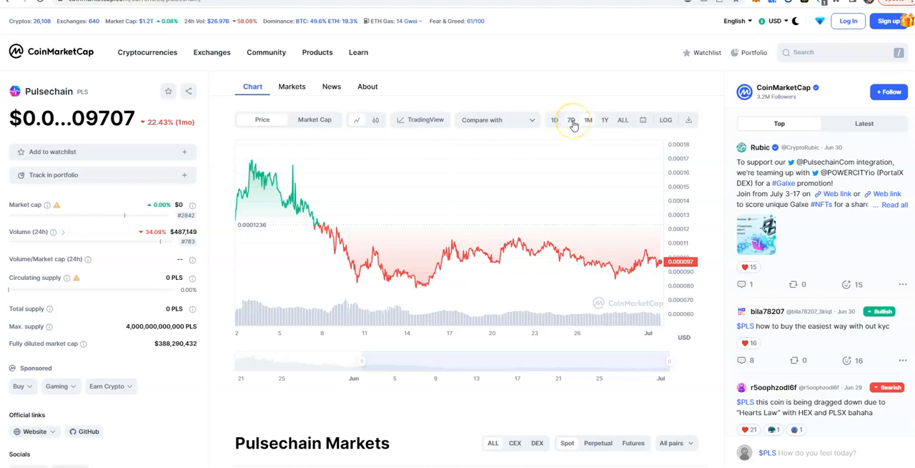
mouse_move(606, 199)
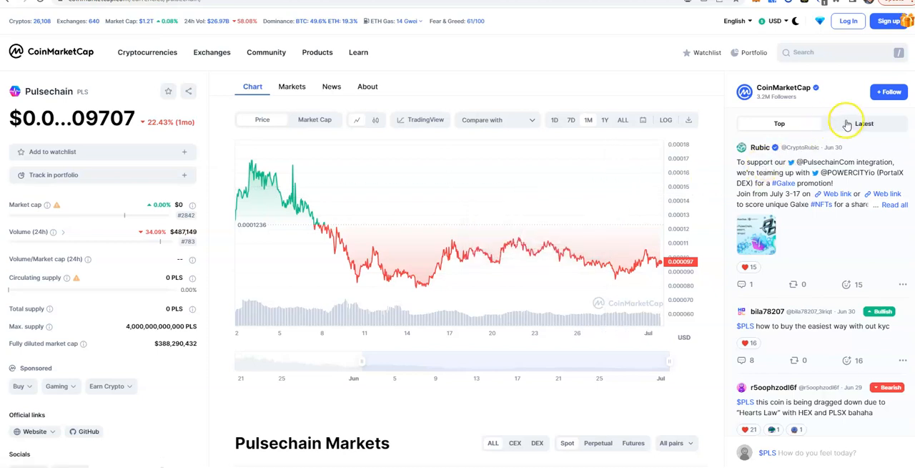
Show the Latest PLS community posts and scroll down to older ones like the 'Second ETH event' message.
click(864, 123)
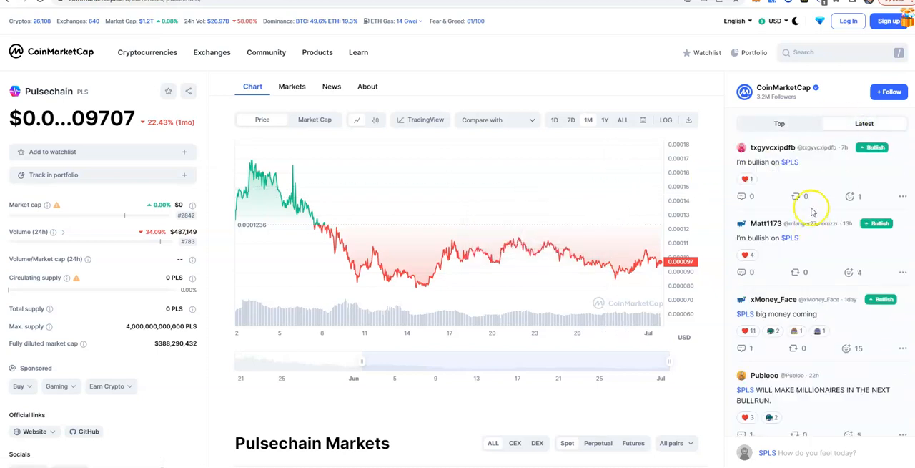
scroll(down, 3)
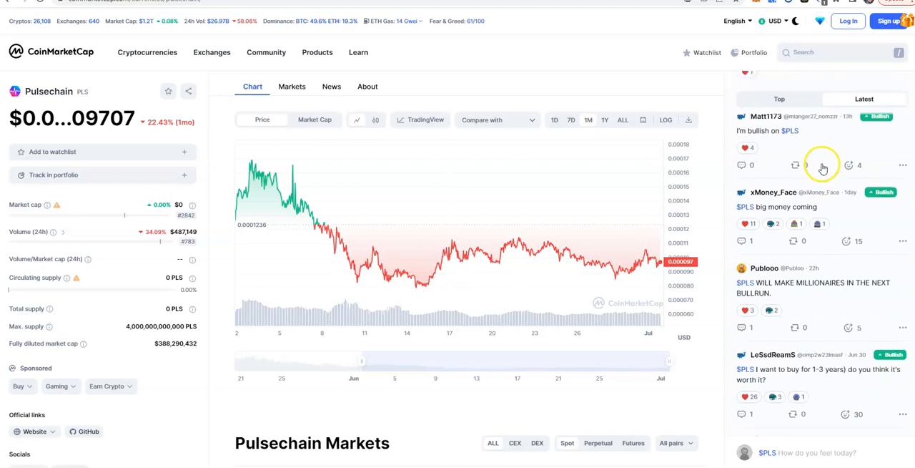
scroll(down, 3)
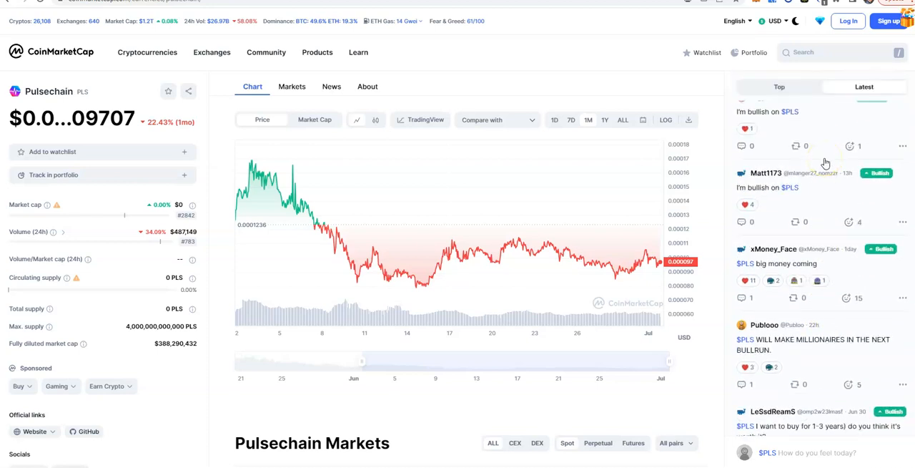
scroll(down, 3)
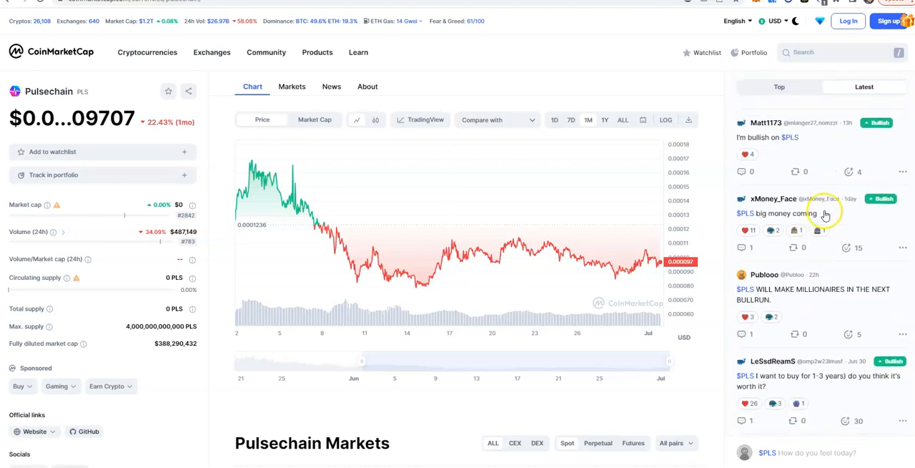
scroll(down, 3)
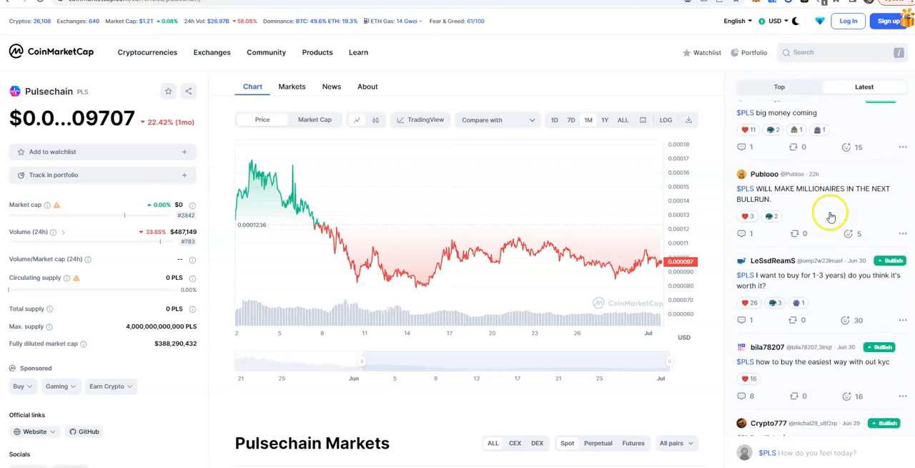
mouse_move(815, 209)
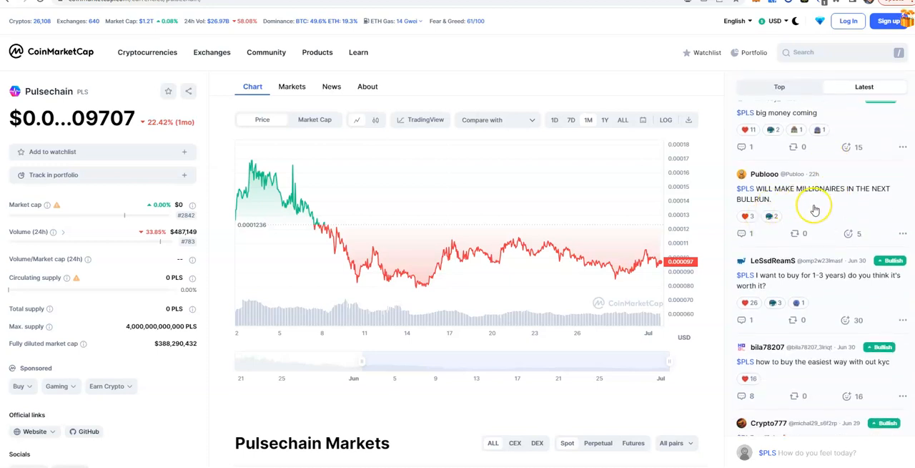
scroll(down, 3)
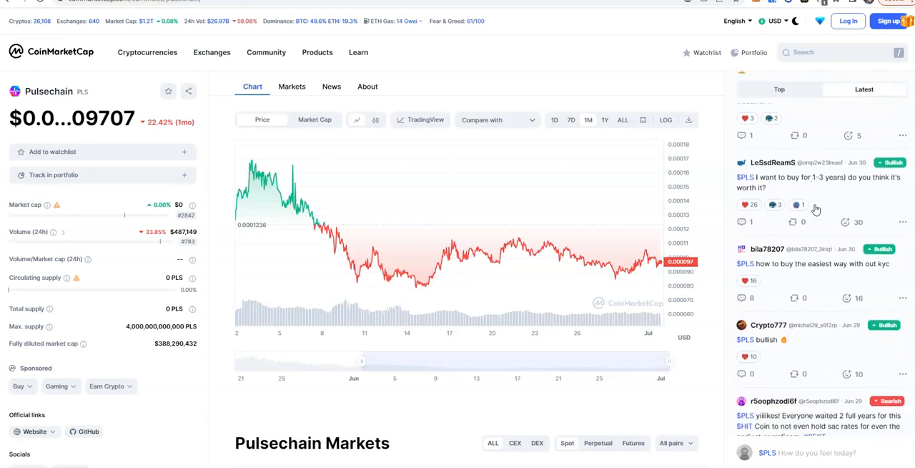
scroll(down, 3)
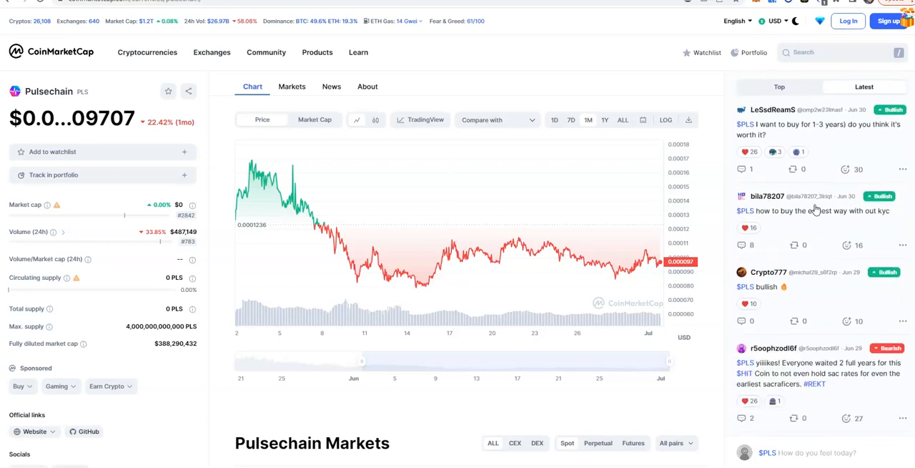
scroll(down, 3)
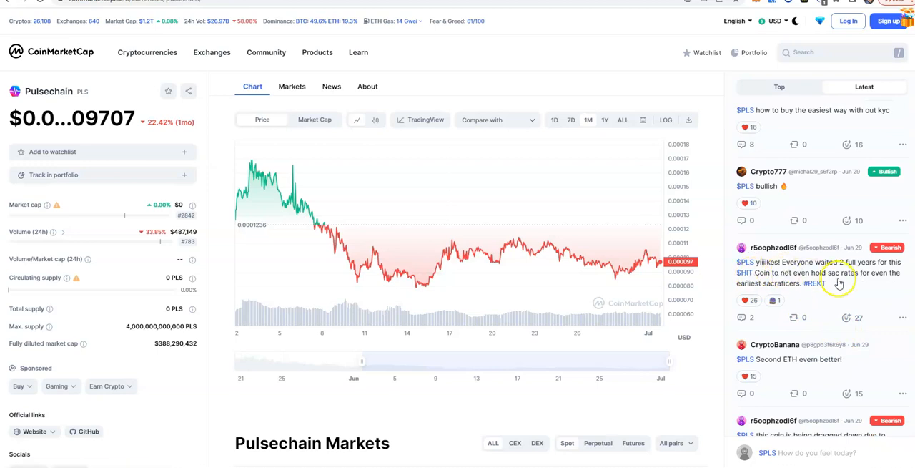
mouse_move(825, 295)
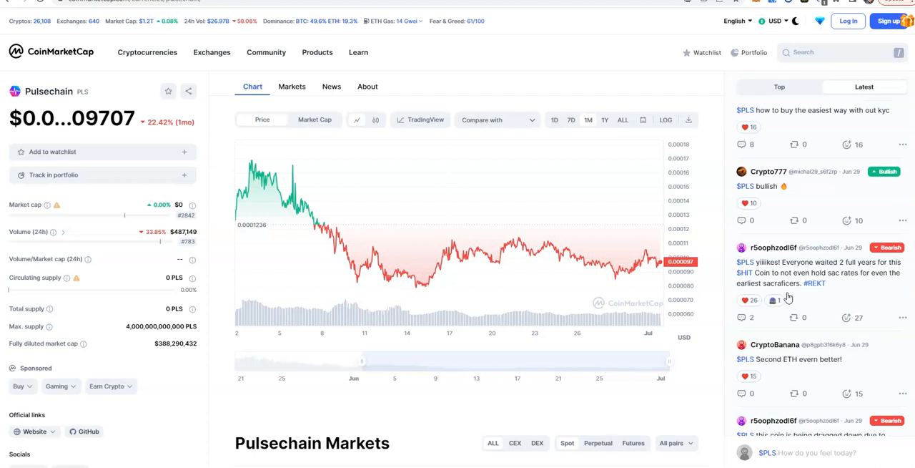
mouse_move(475, 246)
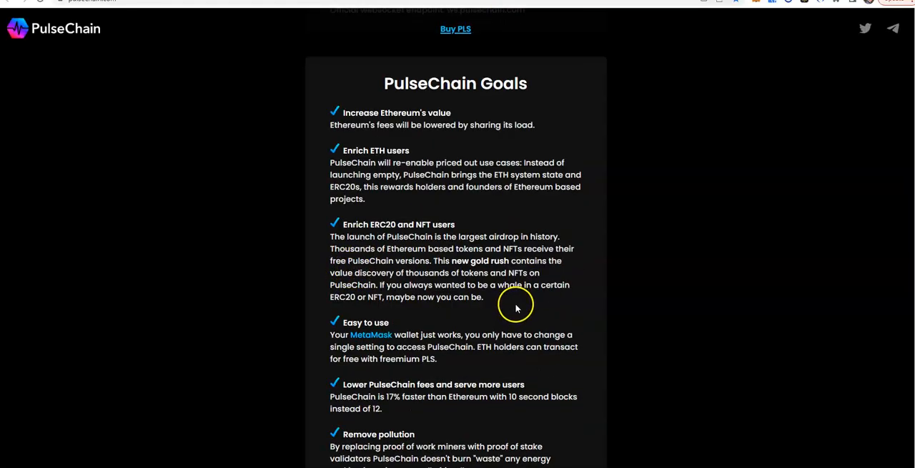
mouse_move(507, 287)
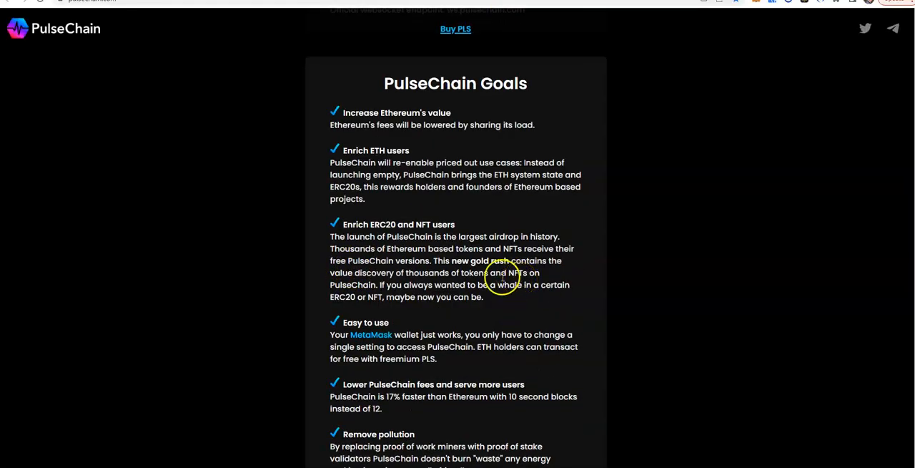
mouse_move(443, 272)
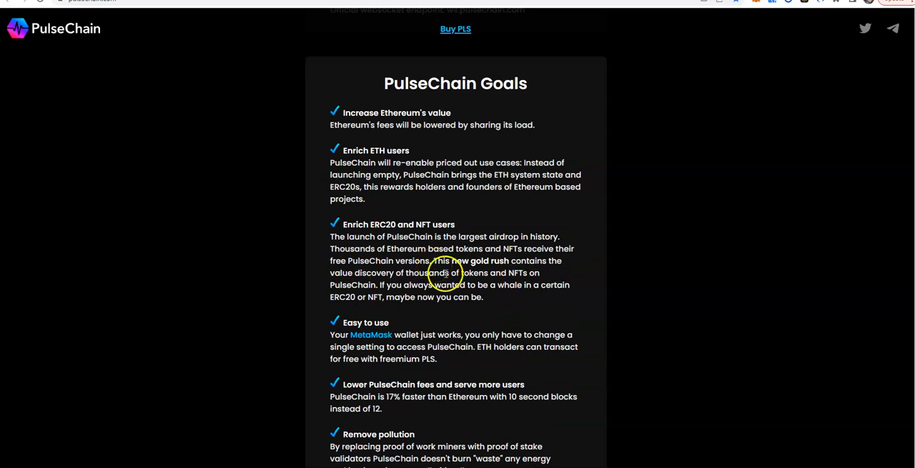
Scroll down past the PulseChain Goals list to the Testimonial section with its video clip.
scroll(down, 3)
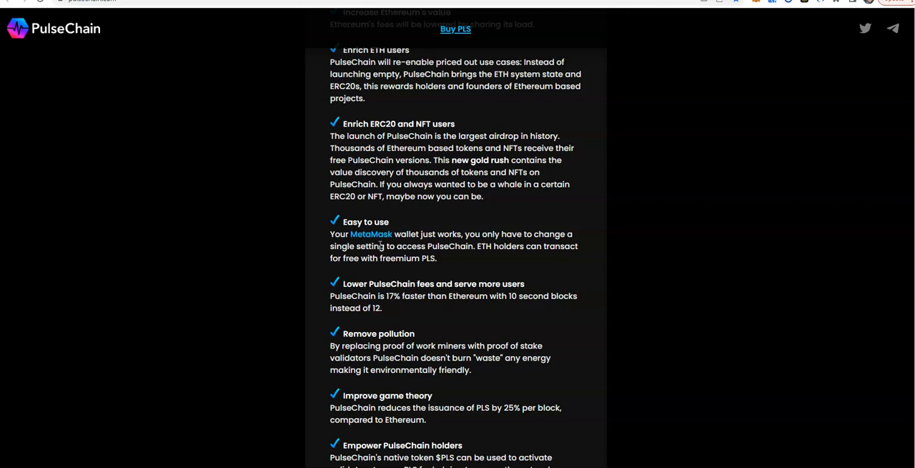
scroll(down, 3)
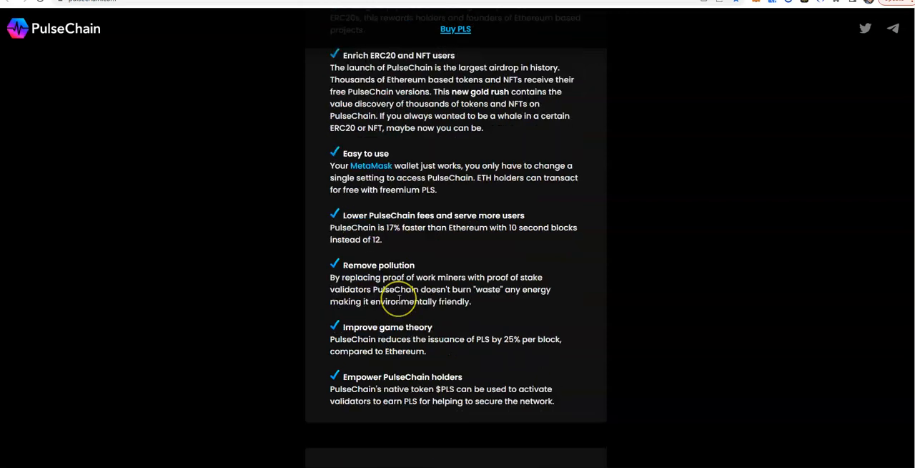
scroll(down, 3)
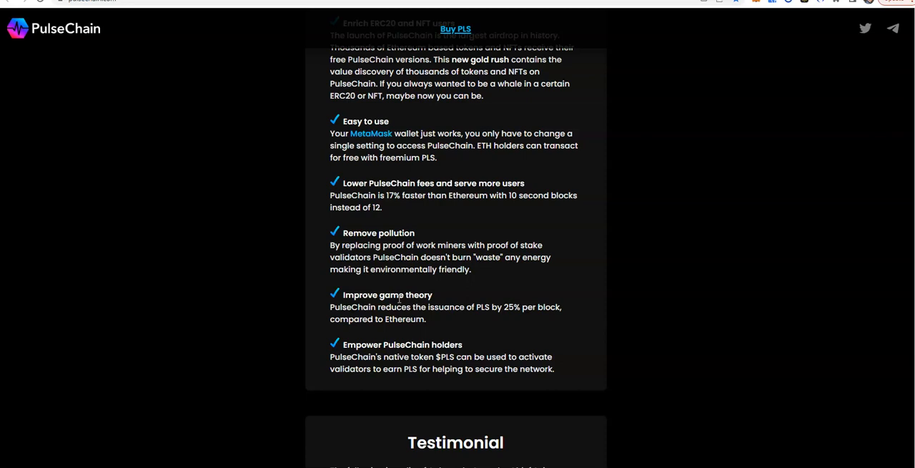
scroll(down, 3)
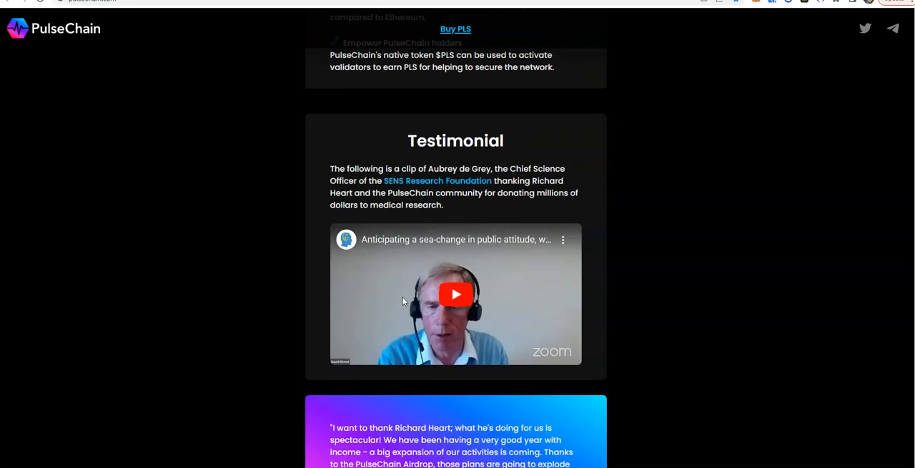
scroll(down, 3)
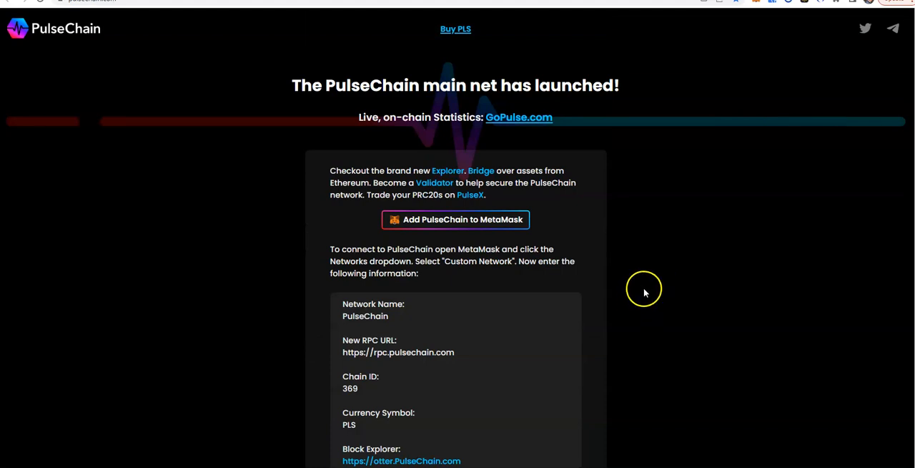
Scroll down past Network settings and For Developers to the PulseChain Goals box.
scroll(down, 3)
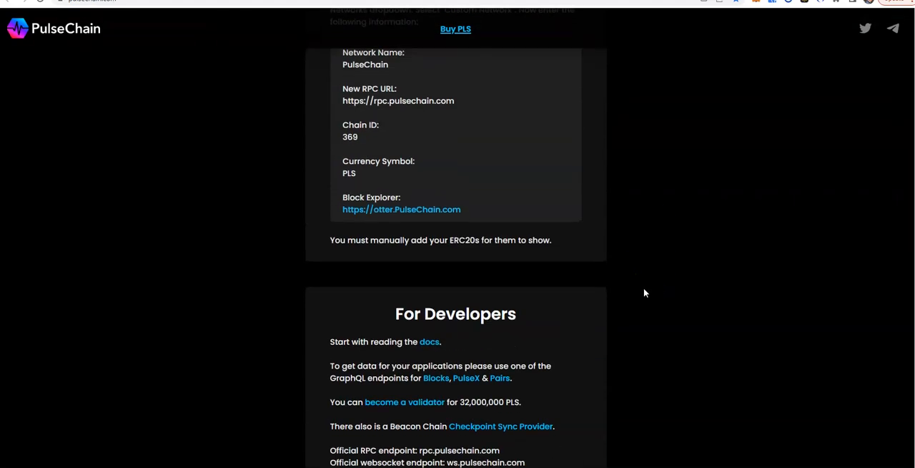
scroll(down, 3)
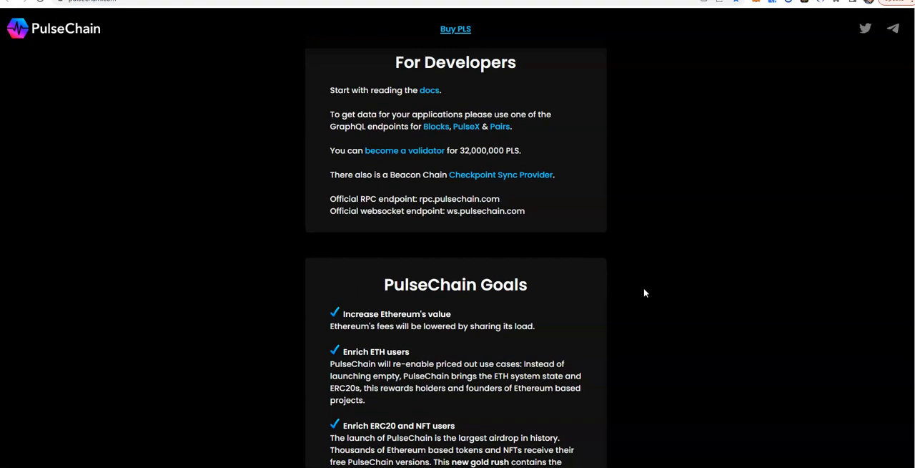
scroll(down, 3)
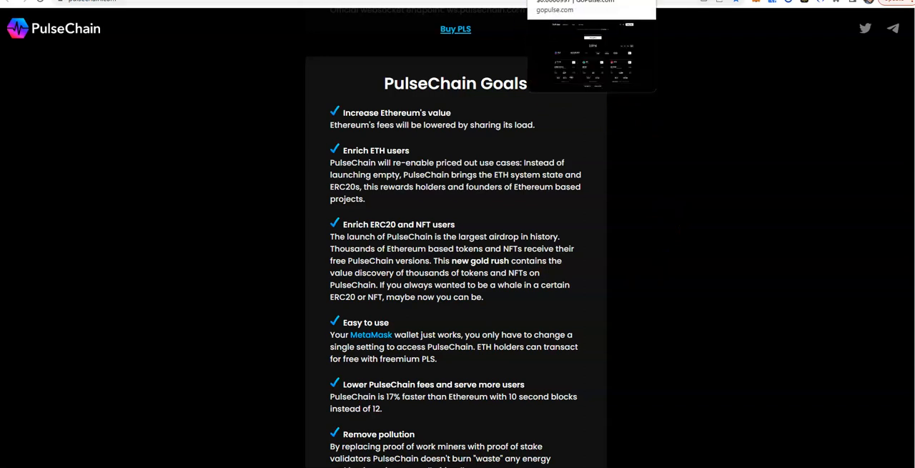
mouse_move(713, 197)
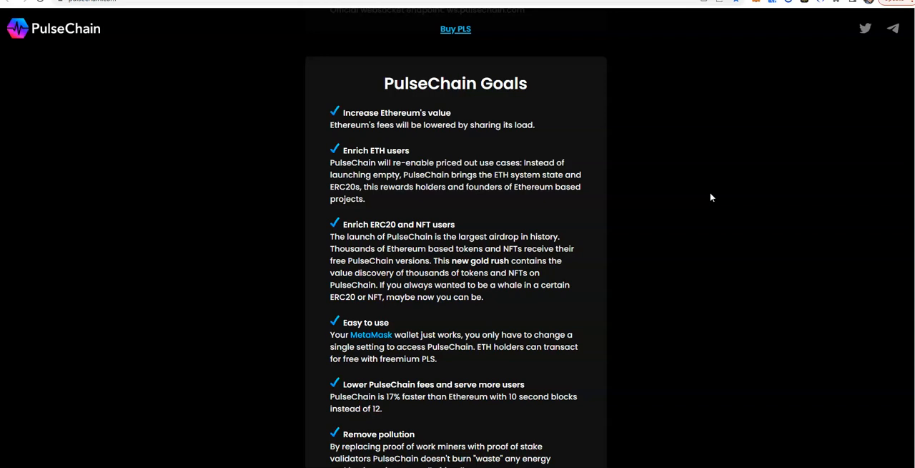
mouse_move(684, 123)
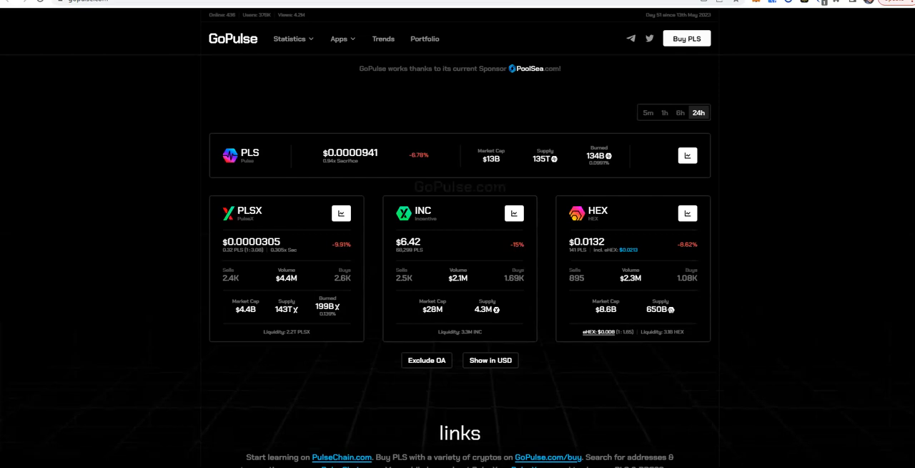
mouse_move(555, 25)
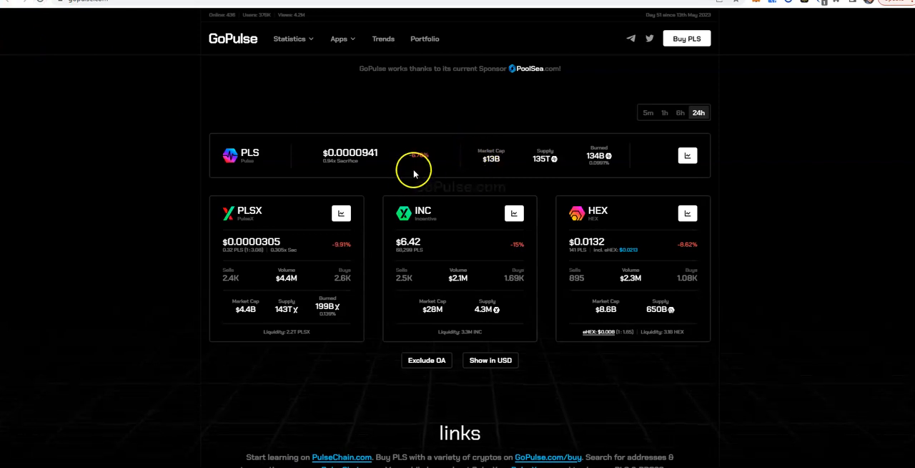
mouse_move(307, 180)
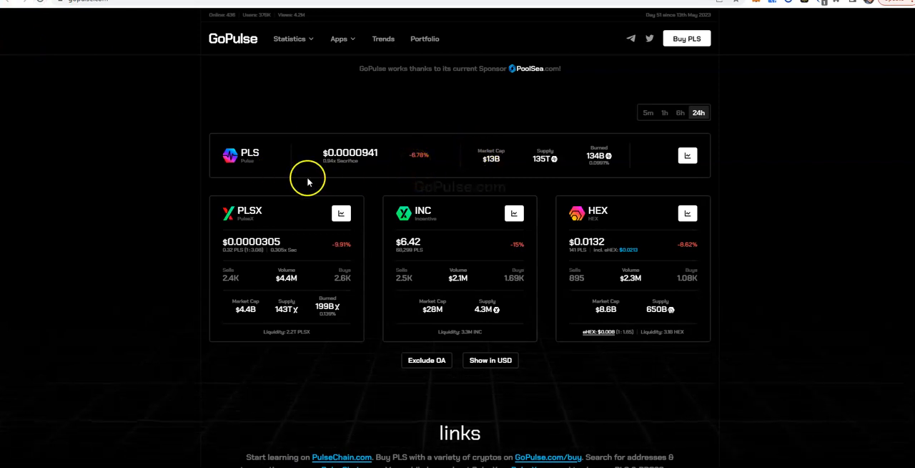
mouse_move(421, 171)
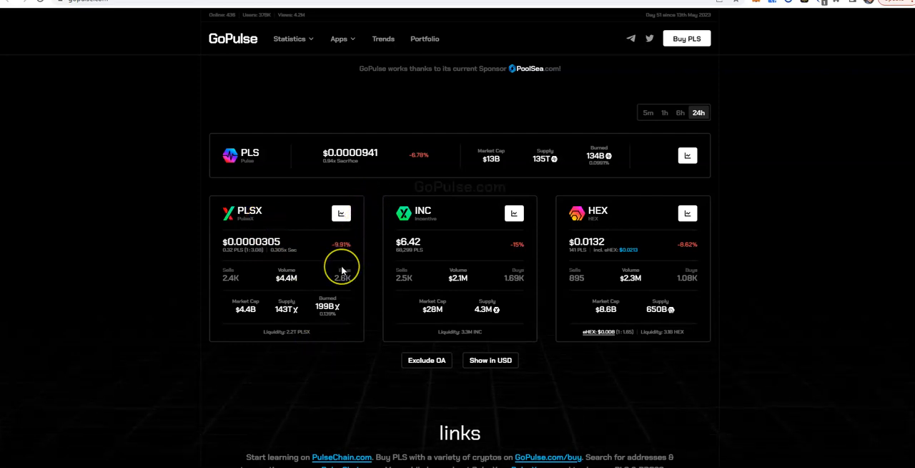
mouse_move(292, 259)
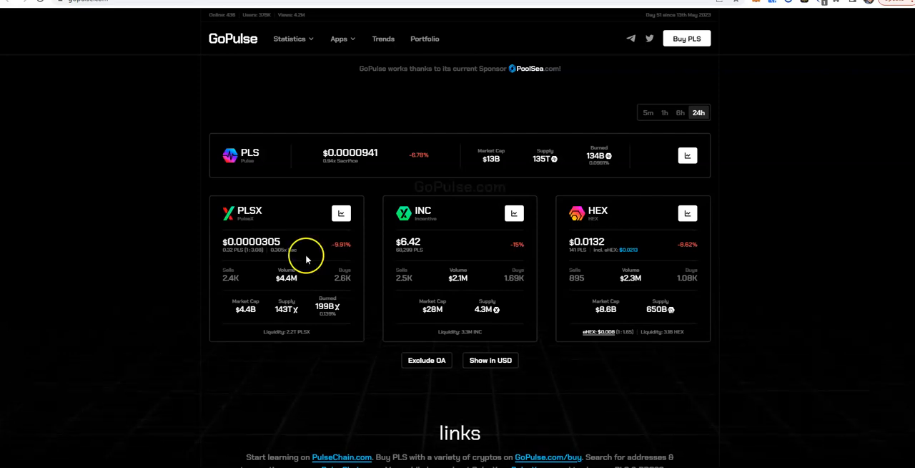
mouse_move(679, 260)
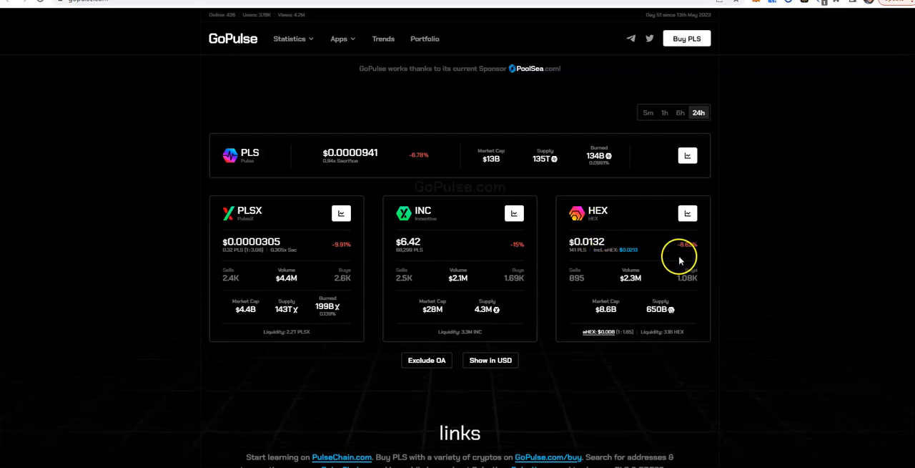
mouse_move(624, 255)
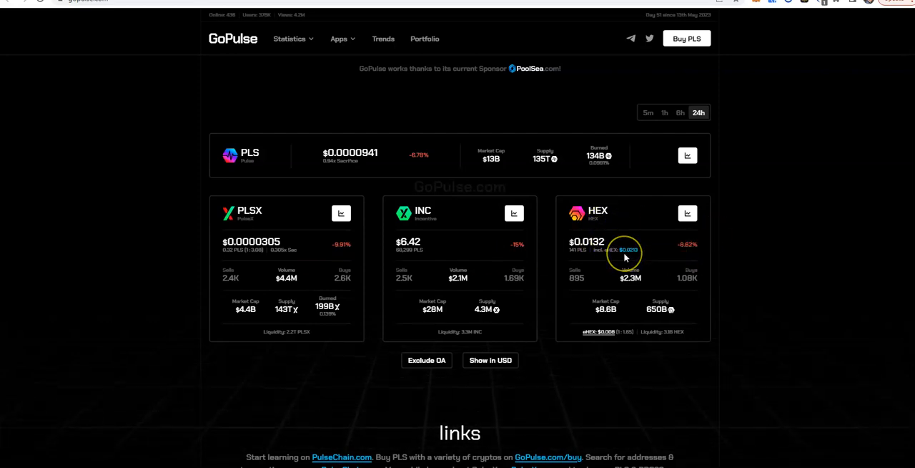
mouse_move(613, 330)
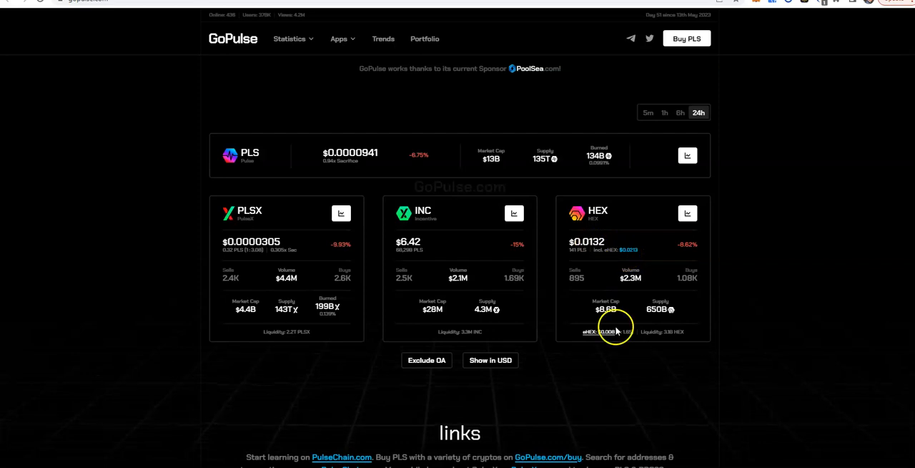
mouse_move(612, 423)
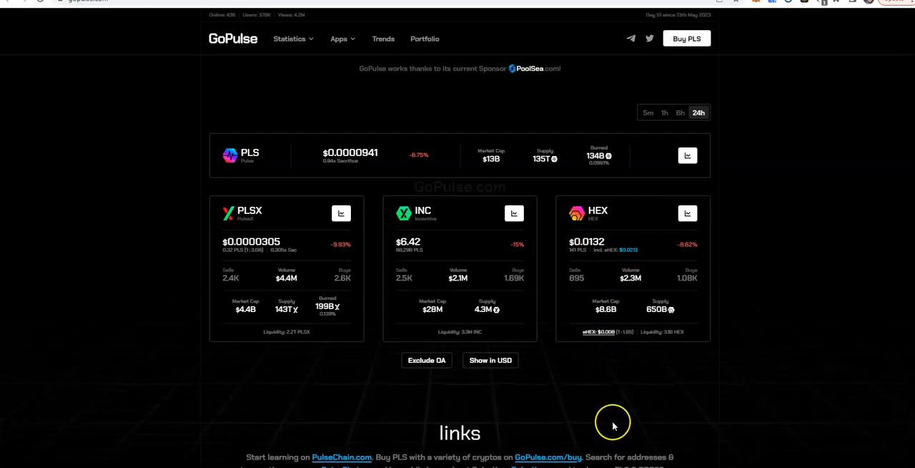
mouse_move(612, 426)
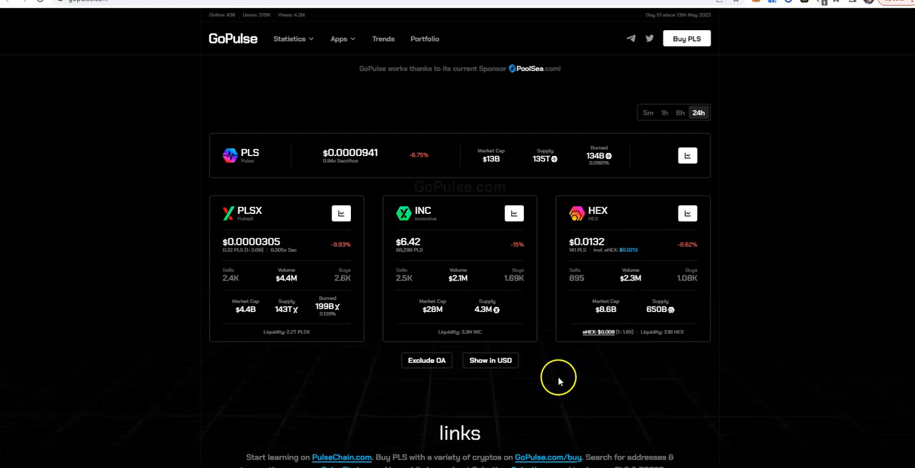
mouse_move(560, 383)
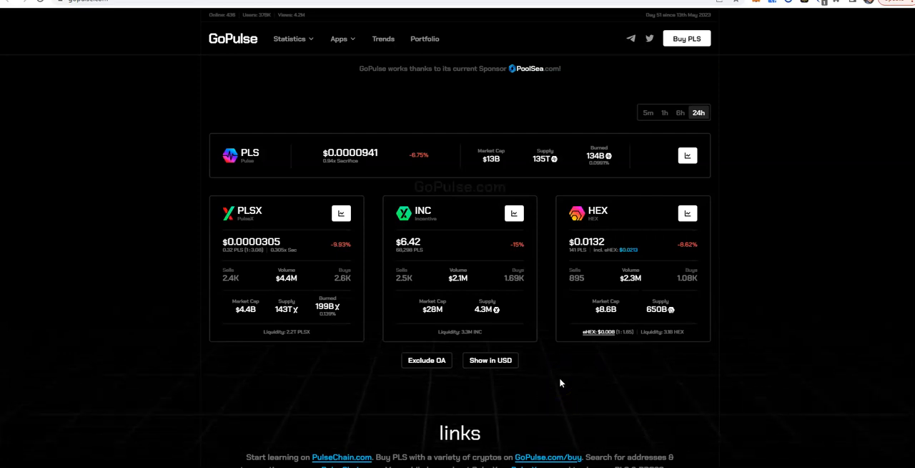